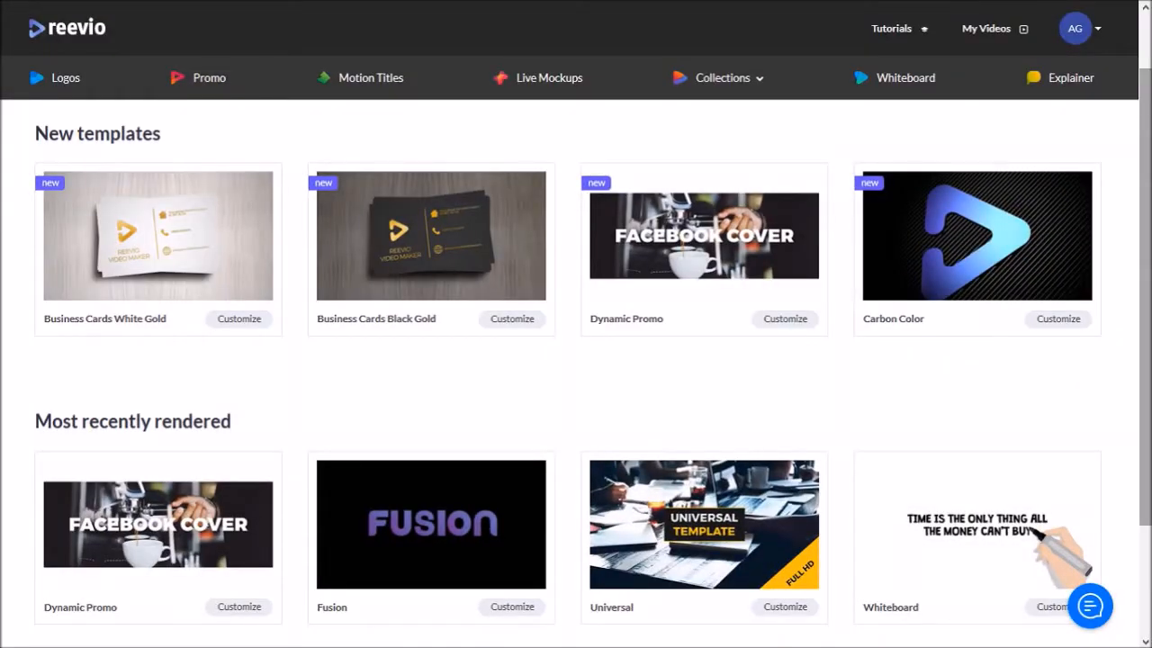
- Open the Universal template's details from the Promo templates category
{"action": "left_click", "coordinate": [208, 77]}
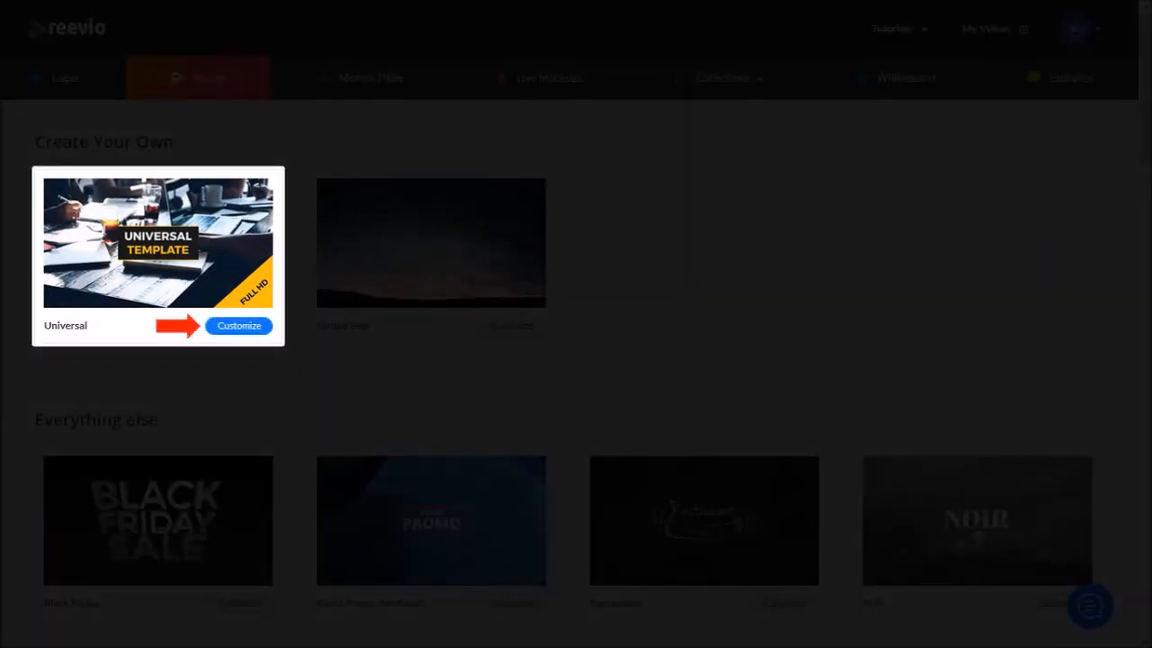
{"action": "left_click", "coordinate": [158, 241]}
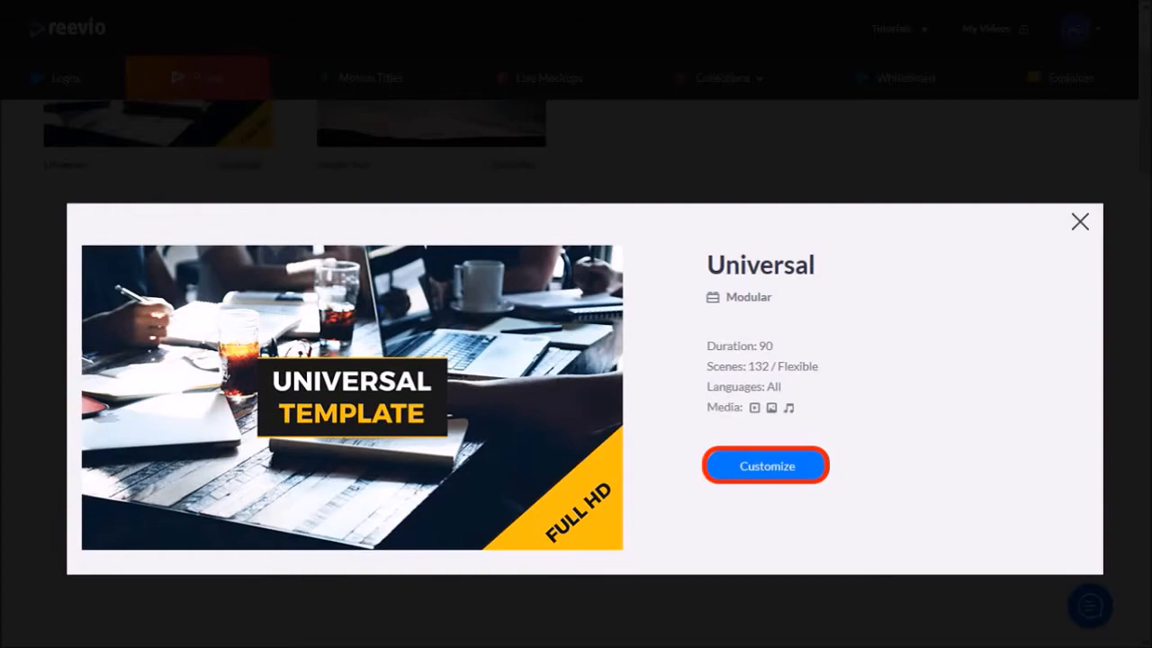
- Customize the Universal template and title the new video 'UniversalDEMO'
{"action": "left_click", "coordinate": [765, 465]}
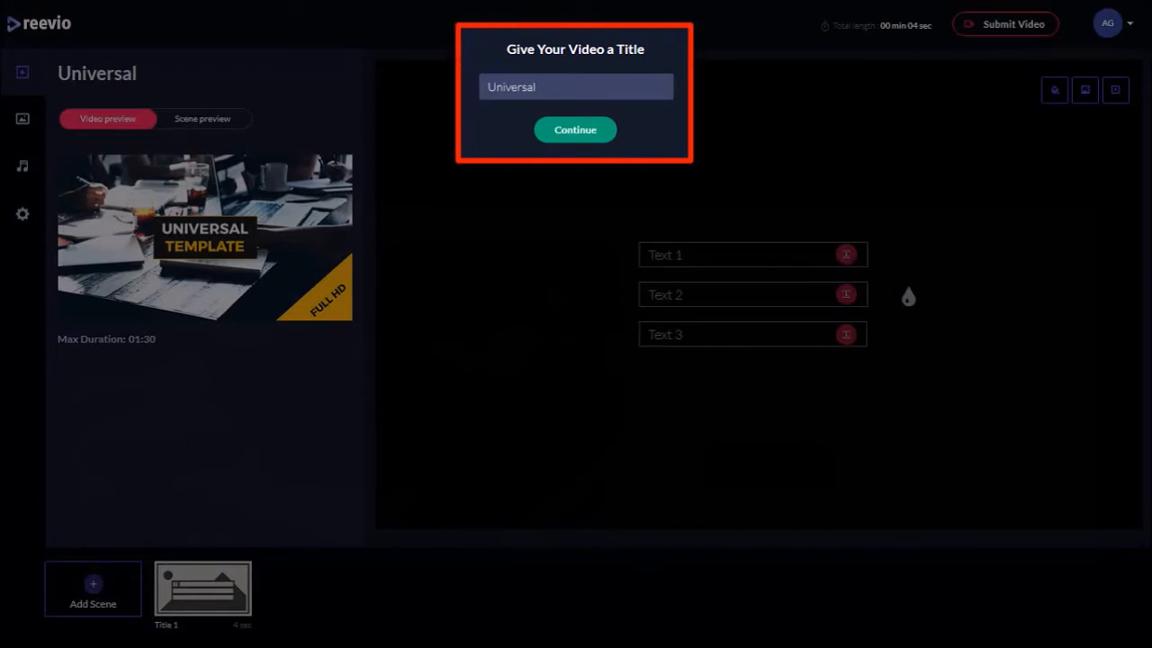
{"action": "type", "text": "DEMO"}
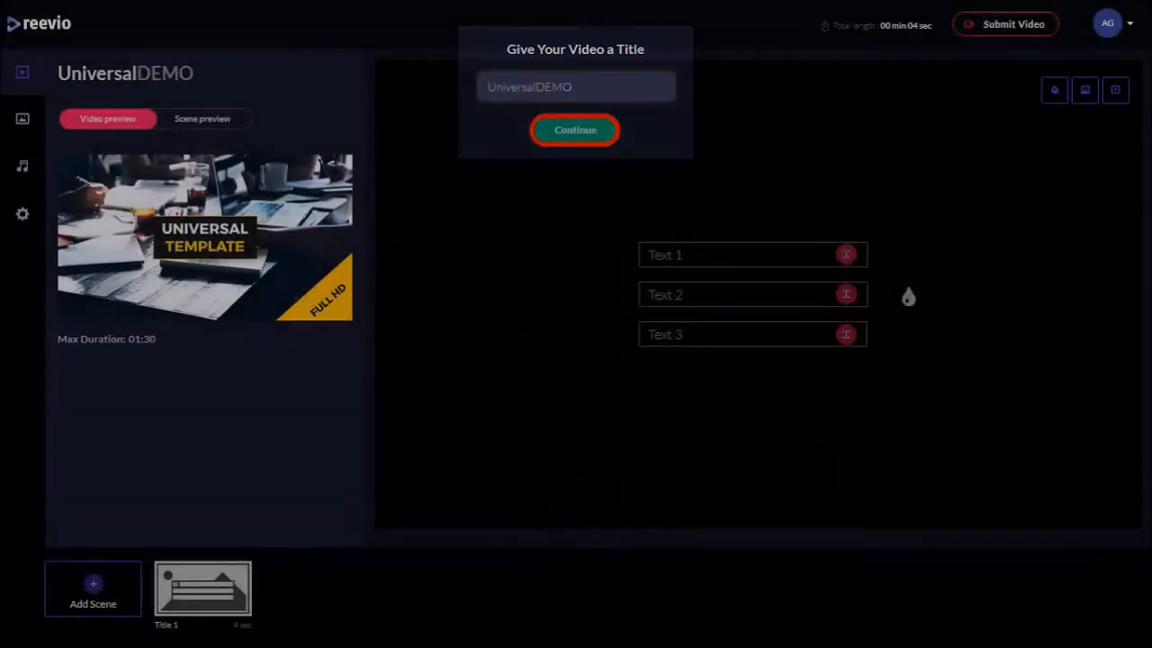
{"action": "left_click", "coordinate": [575, 130]}
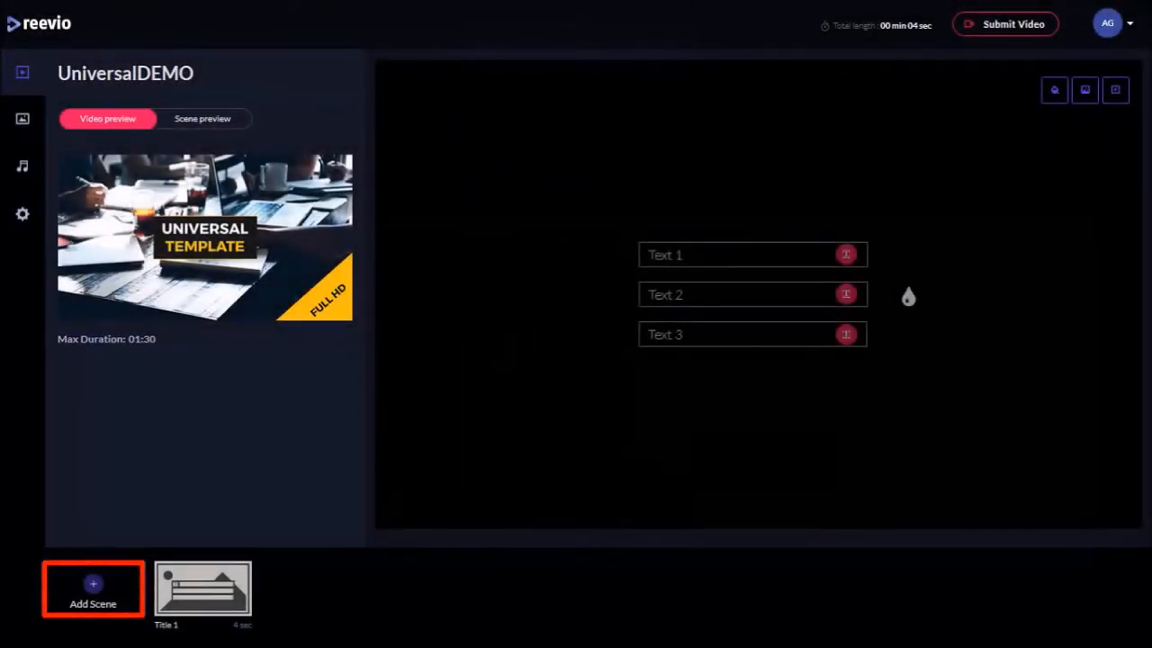
- Add Title 4 and a Universal Template scene after Title 1
{"action": "left_click", "coordinate": [93, 590]}
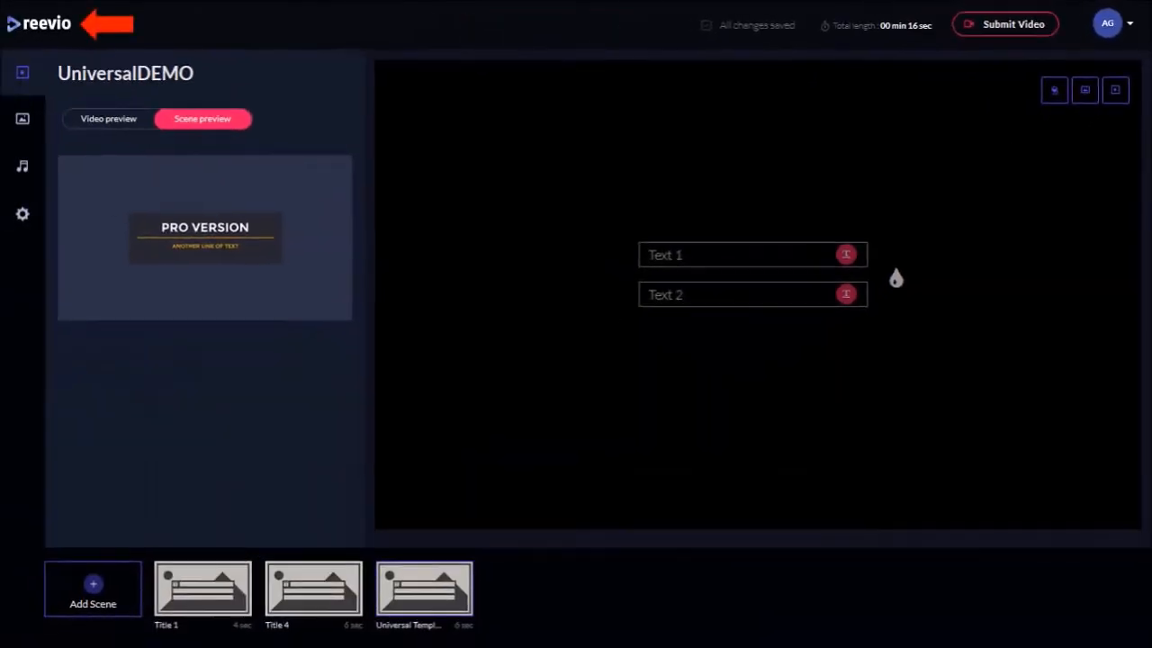
- Return to the home page and open My Videos to see the UniversalDEMO draft
{"action": "left_click", "coordinate": [39, 24]}
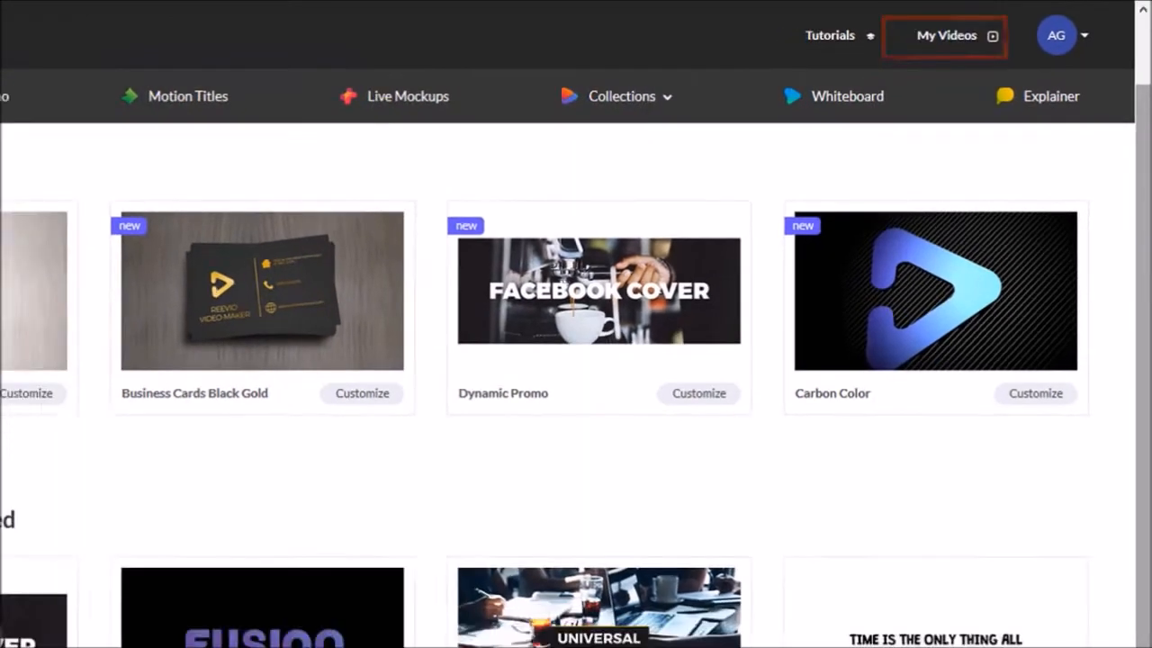
{"action": "left_click", "coordinate": [946, 35]}
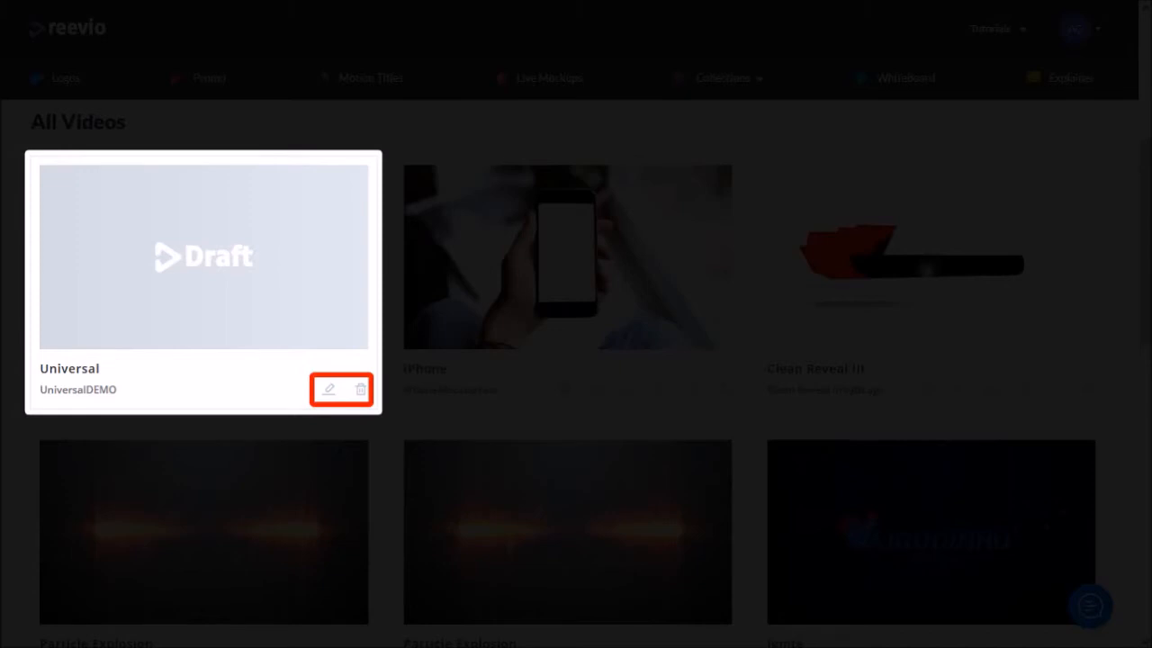
{"action": "mouse_move", "coordinate": [567, 256]}
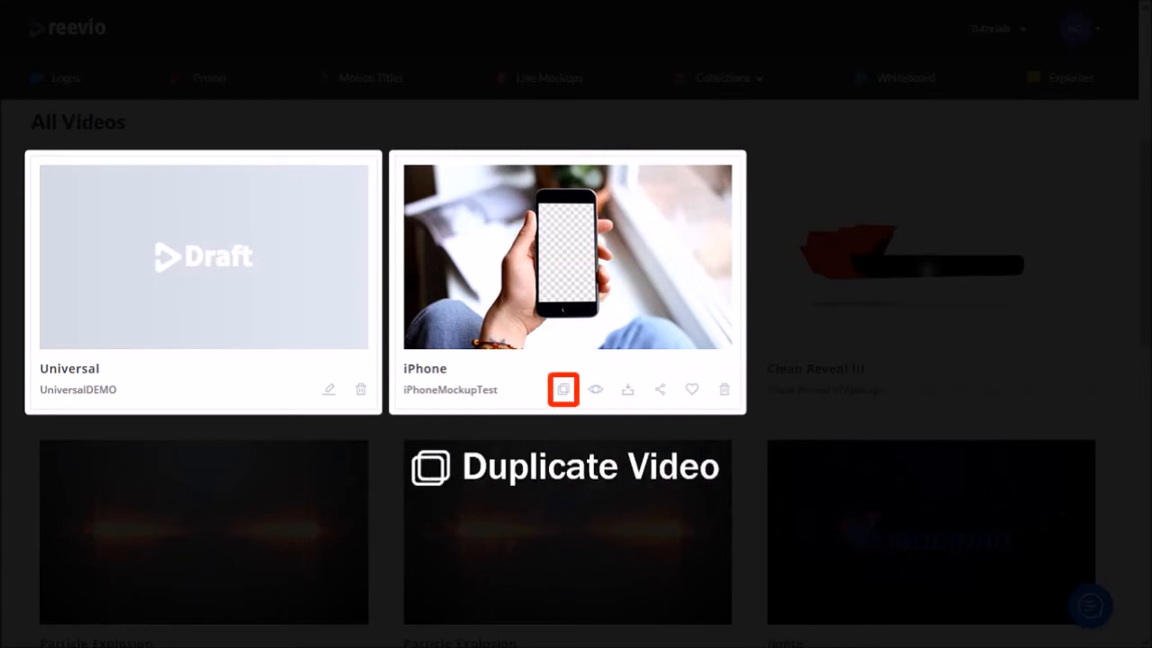
- Duplicate iPhoneMockupTest with 'DEMO' appended to its title, then reopen My Videos
{"action": "left_click", "coordinate": [563, 390]}
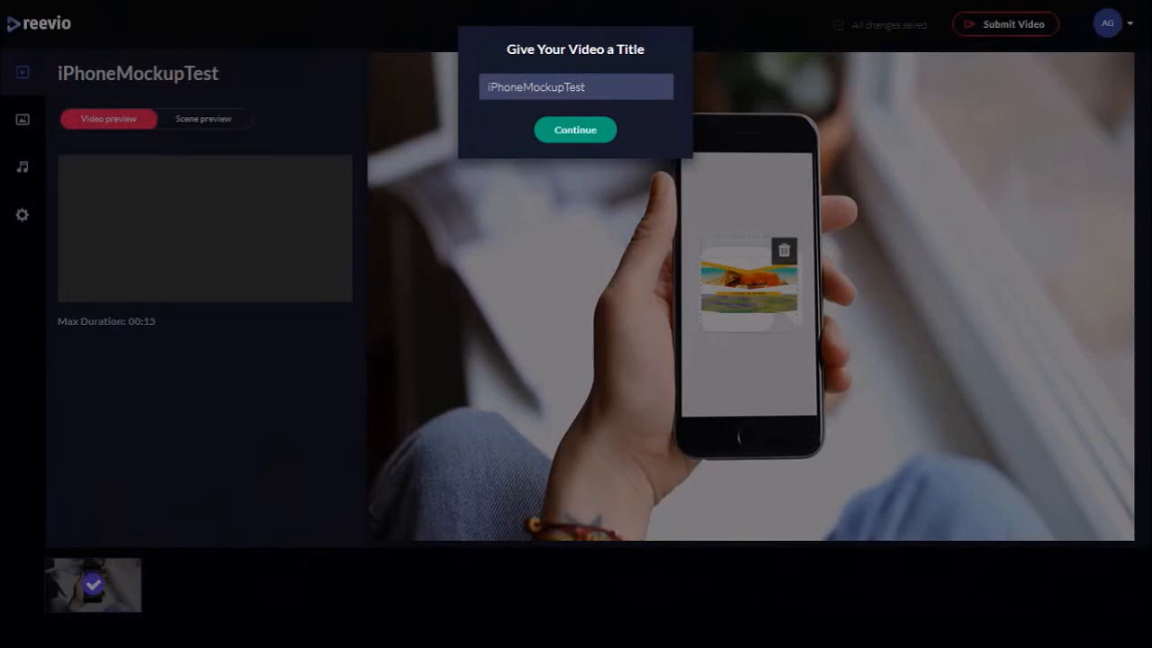
{"action": "mouse_move", "coordinate": [575, 90]}
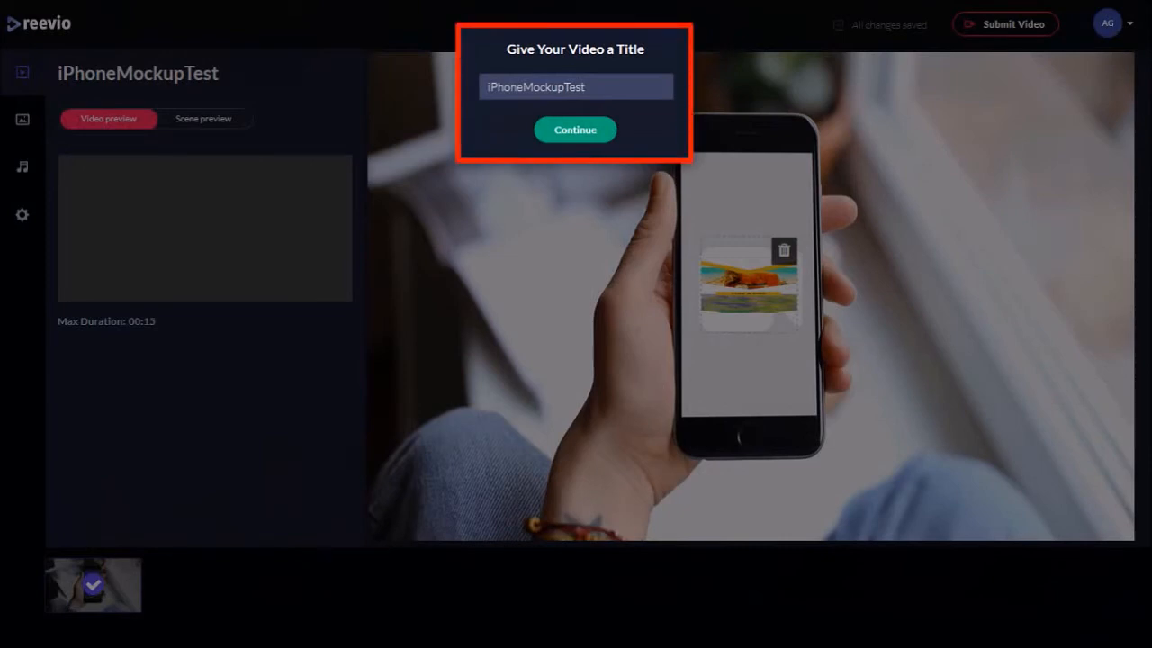
{"action": "type", "text": "DEMO"}
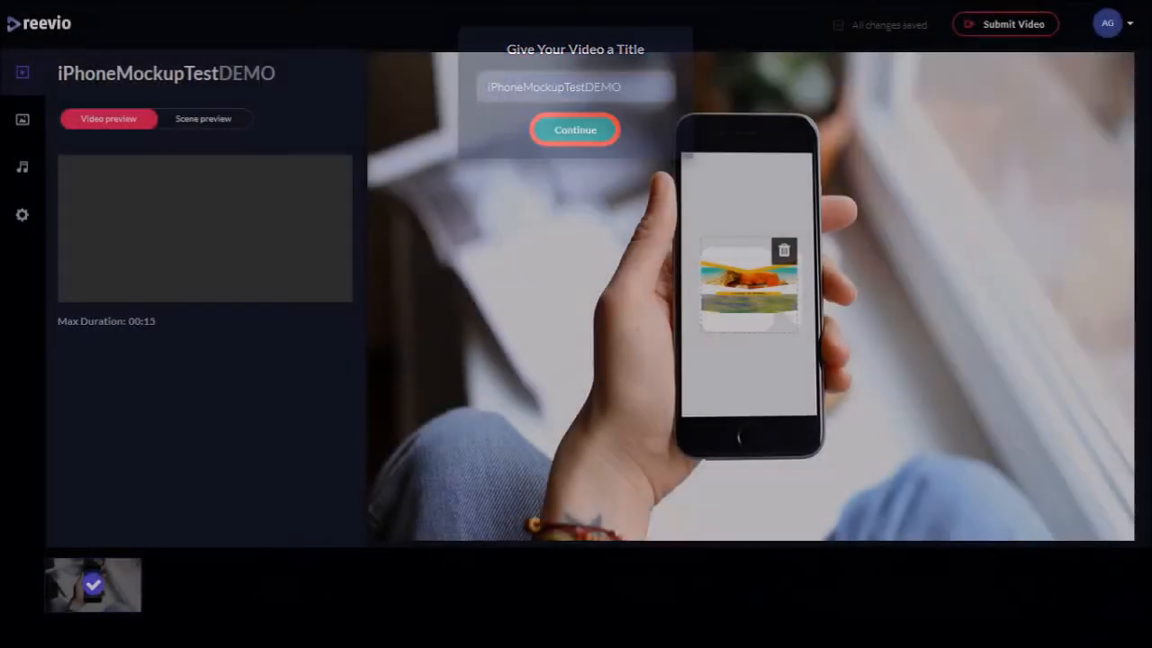
{"action": "left_click", "coordinate": [575, 129]}
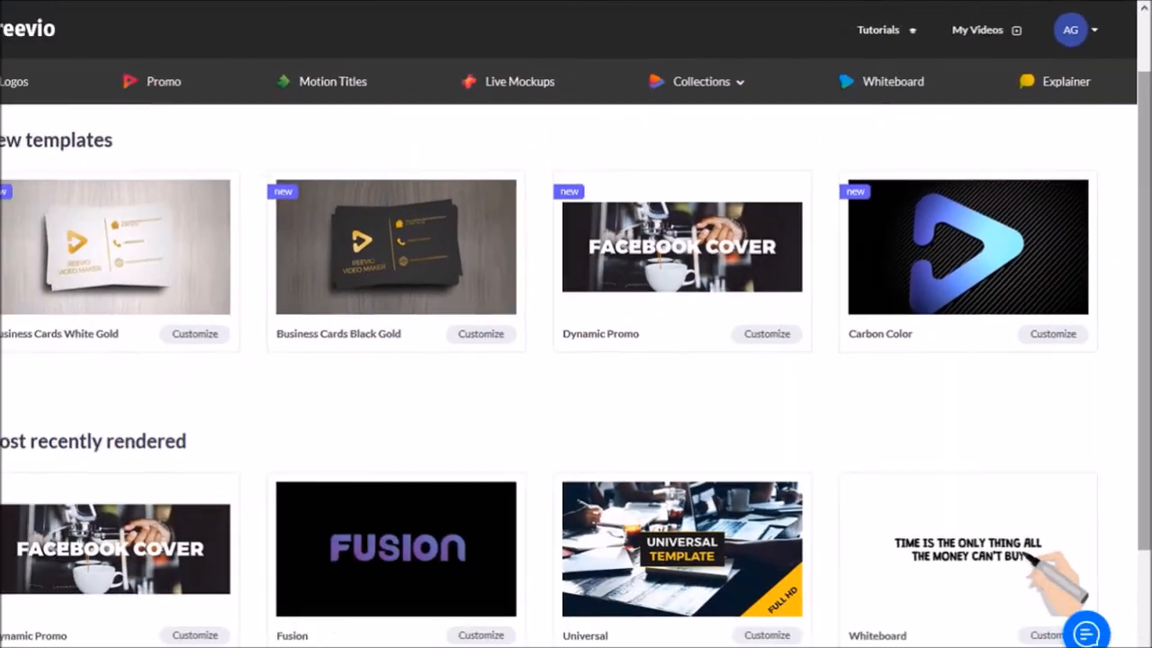
{"action": "left_click", "coordinate": [977, 30]}
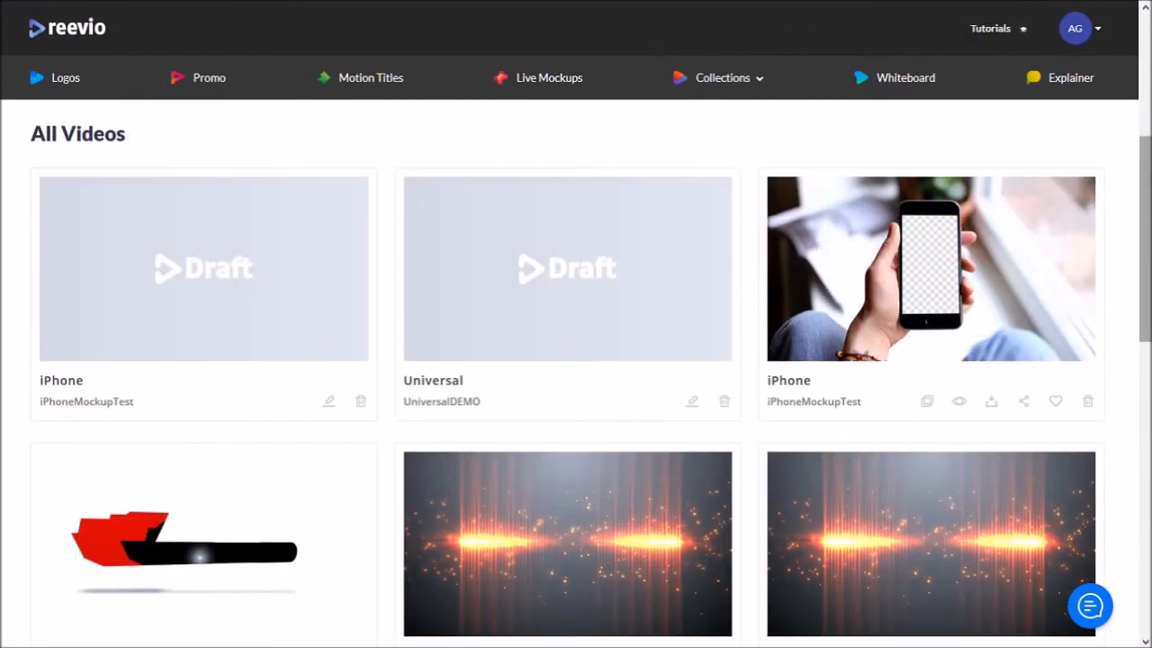